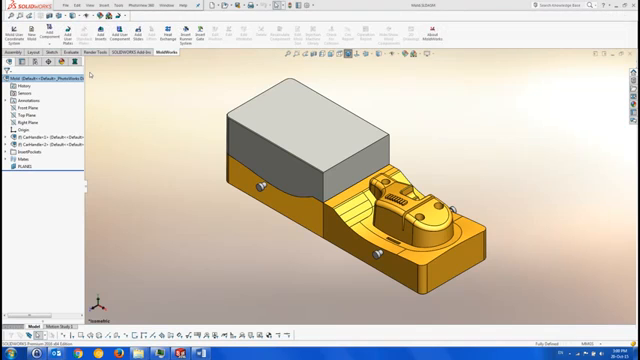
# Place slide assemblies on both sides of the core and cavity inserts.
pyautogui.click(24, 172)
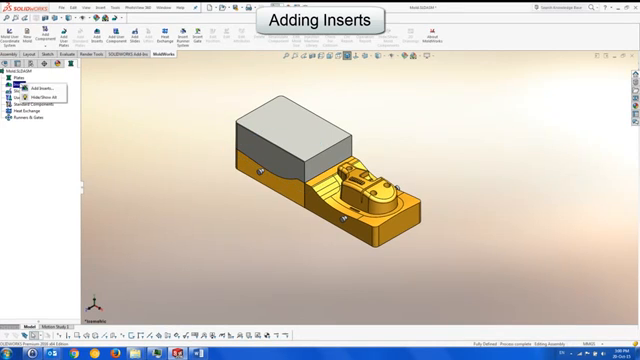
pyautogui.click(30, 88)
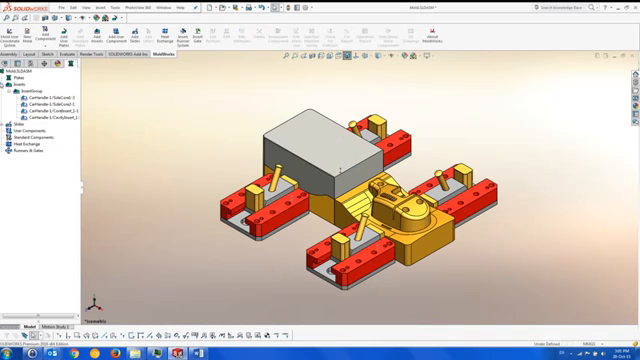
# Generate a standard mold base preview enclosing the inserts and slides.
pyautogui.click(18, 78)
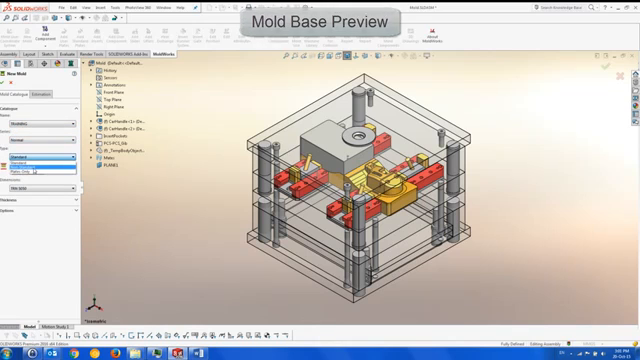
pyautogui.click(36, 170)
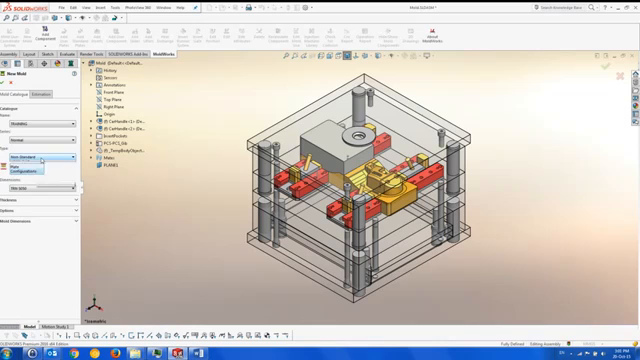
pyautogui.click(40, 158)
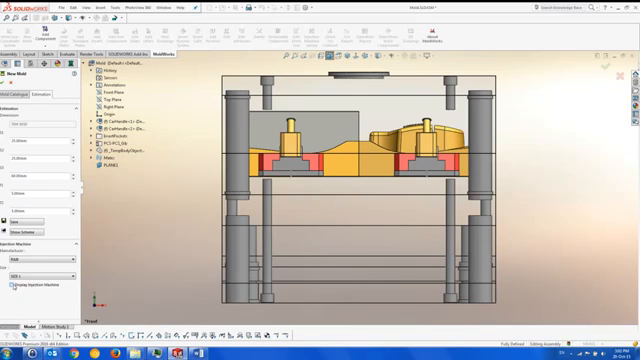
# Show the mold seated inside the injection machine preview frame.
pyautogui.click(10, 288)
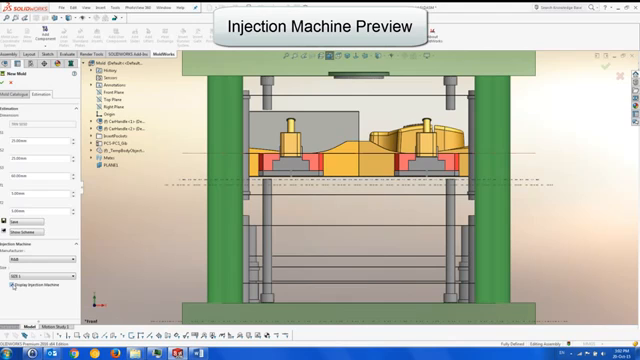